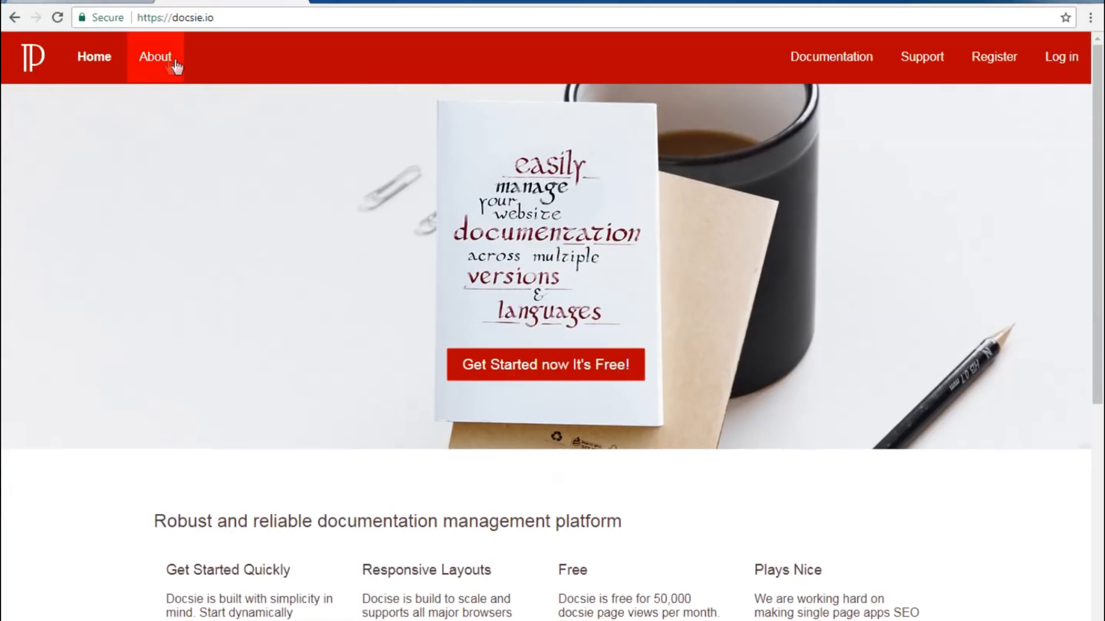
Review the live About page on docsie.io, then start logging in.
click(154, 57)
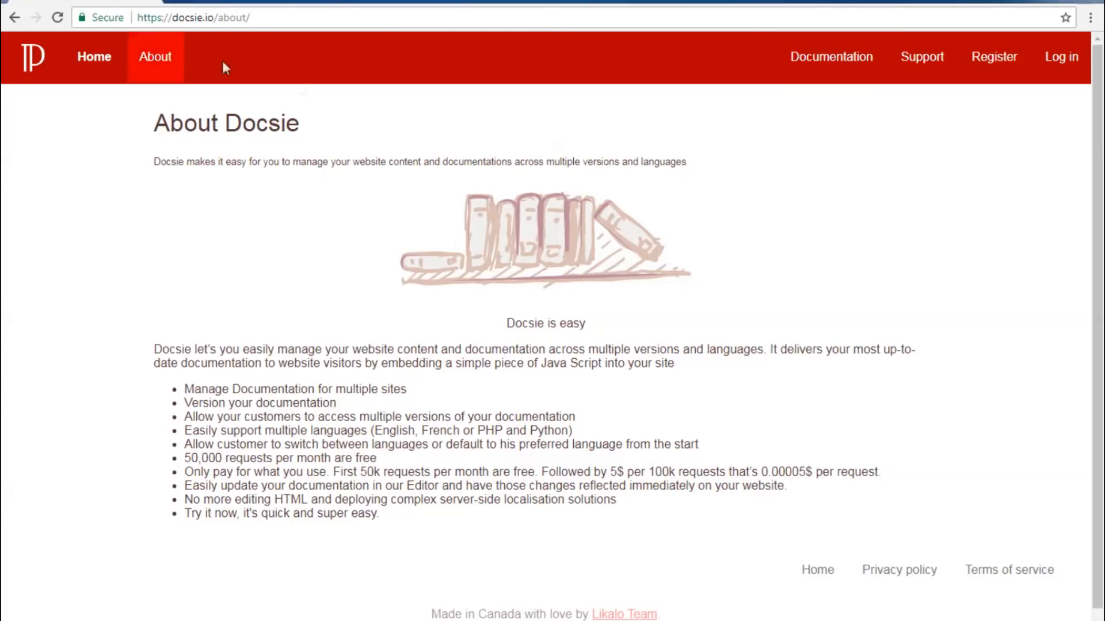
click(1061, 57)
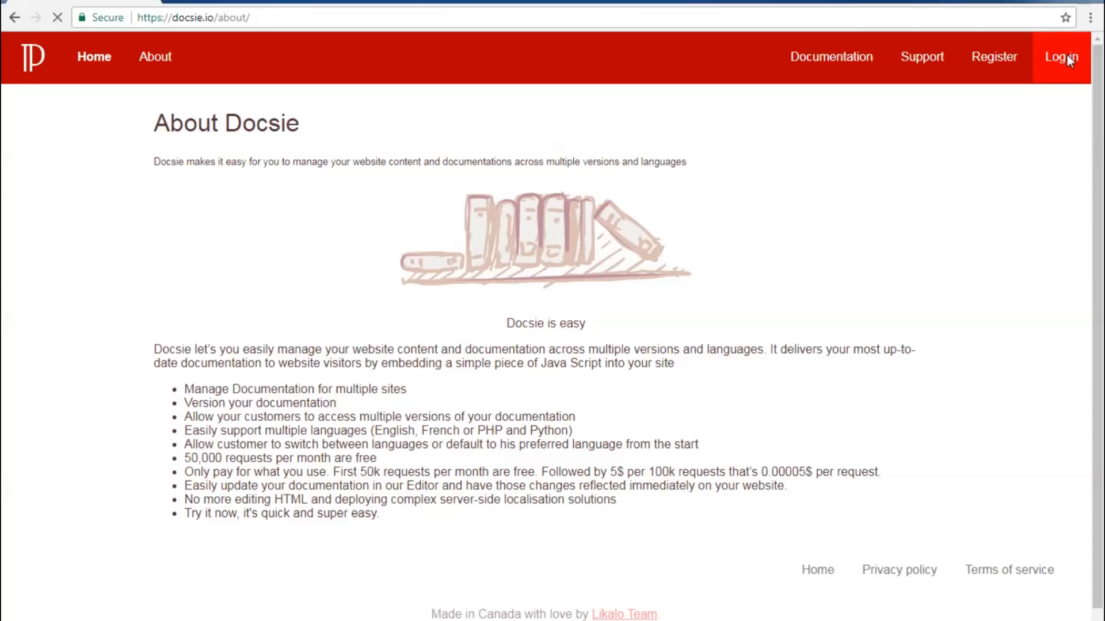
Log in and scroll the shelf manager down to the Docsie Site shelf.
click(1060, 57)
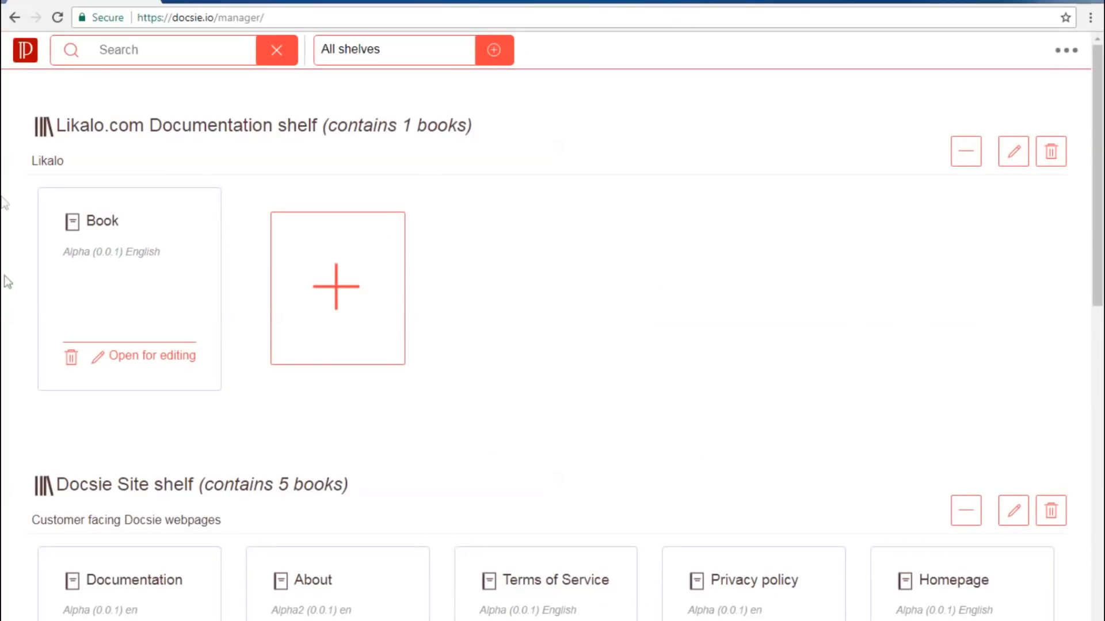
scroll(down, 3)
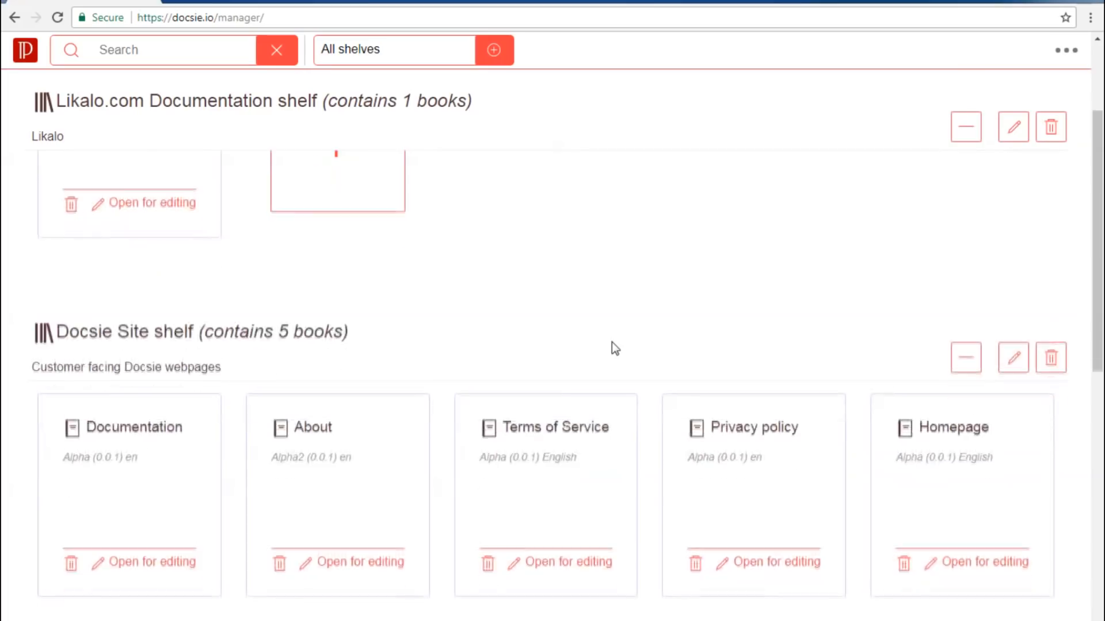
scroll(down, 3)
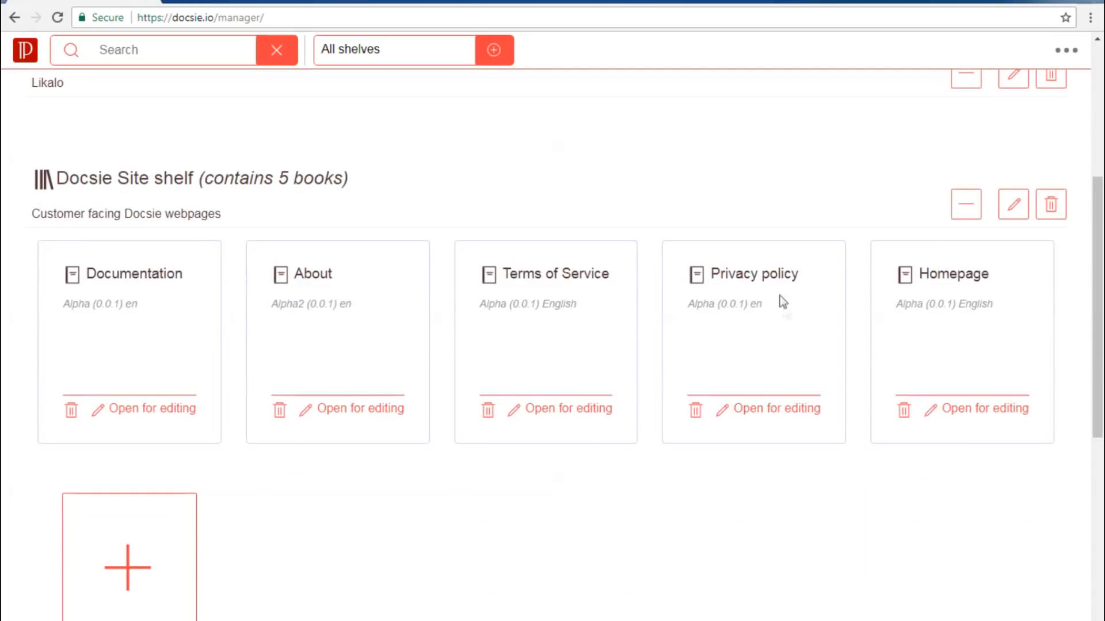
mouse_move(913, 389)
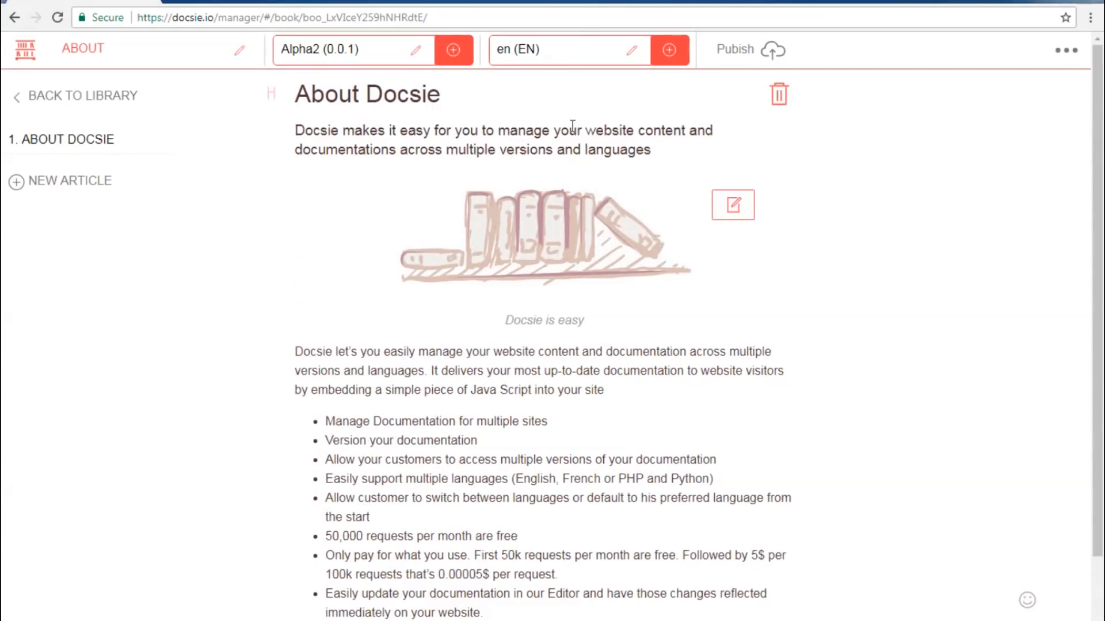
Add a version 'Alpha Ver2' numbered 0.2.0 to the About book.
click(453, 50)
text(Alpha Ver2)
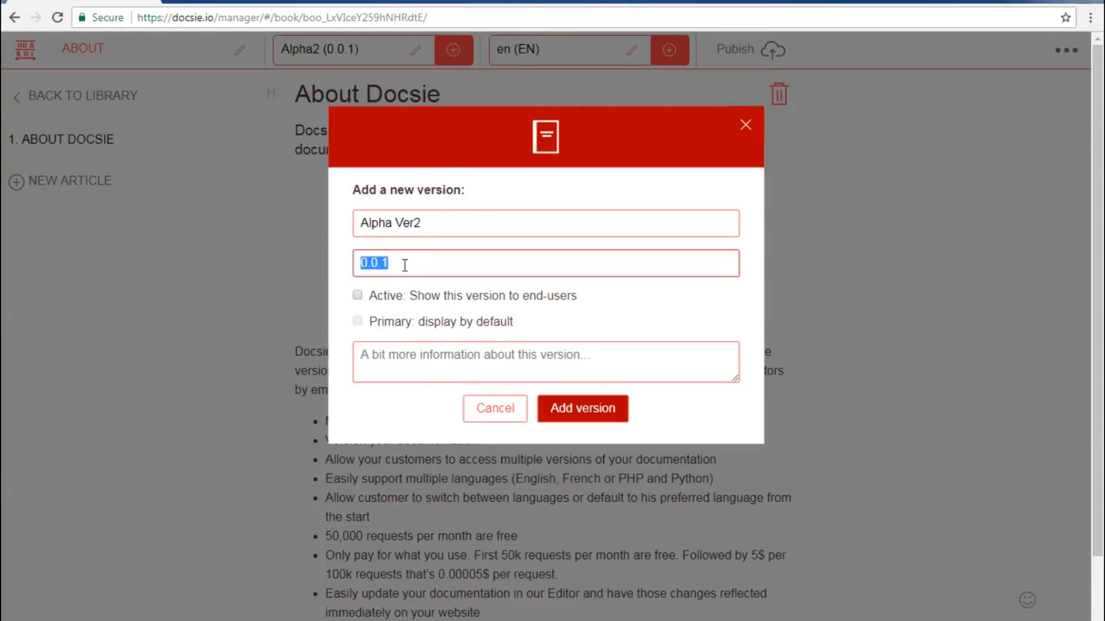
text(0.2.)
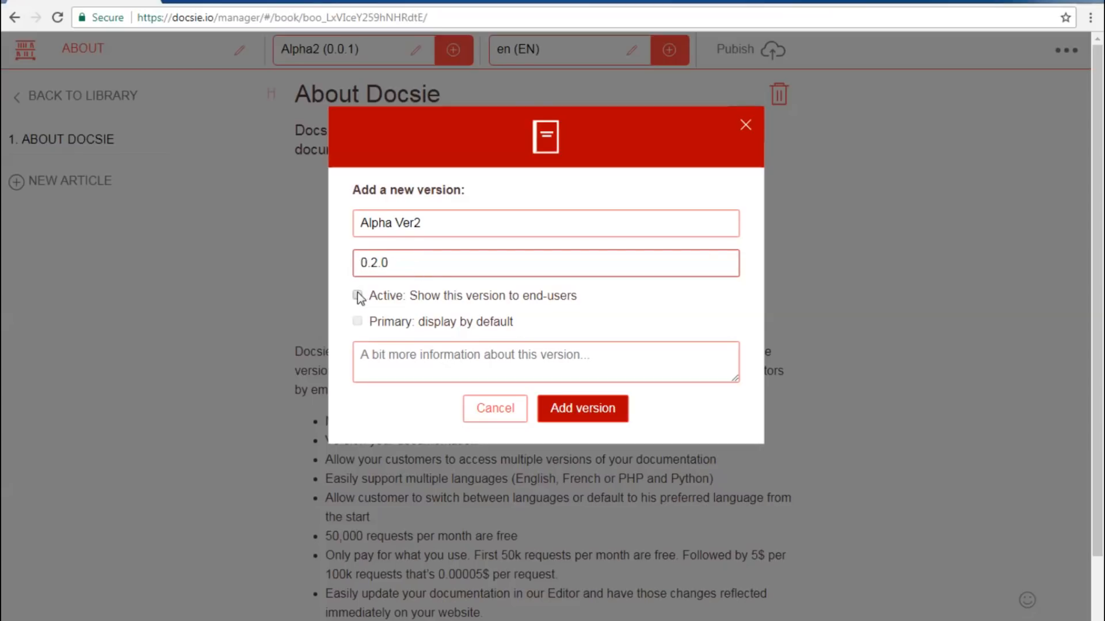
click(493, 408)
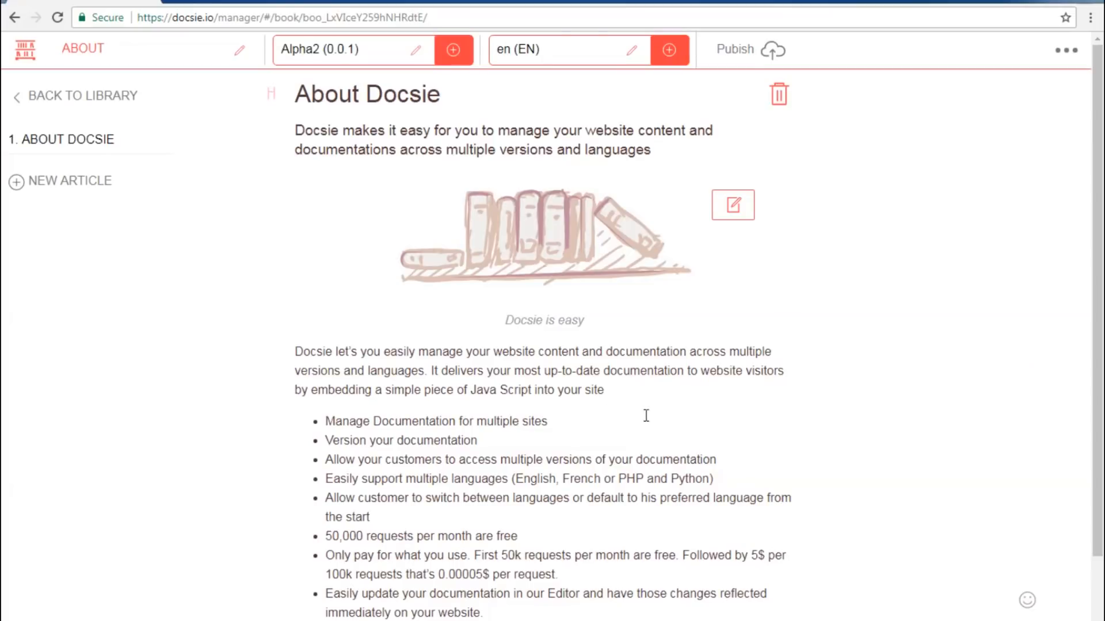
Switch the About book to version Alpha Ver2 (0.2.0) and scroll to the intro.
click(352, 49)
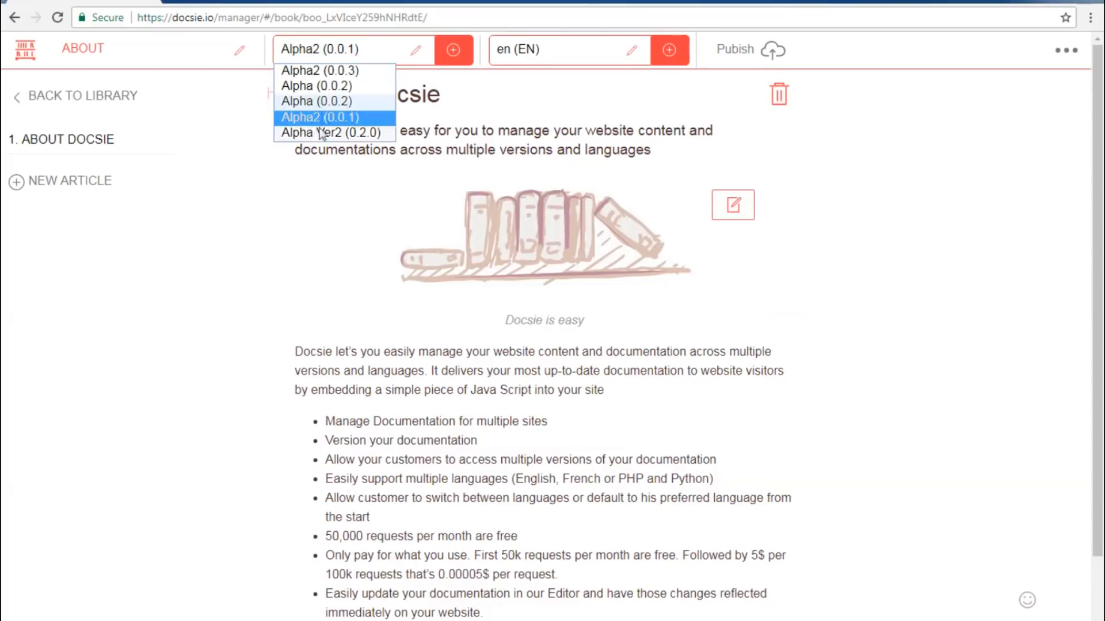
click(333, 133)
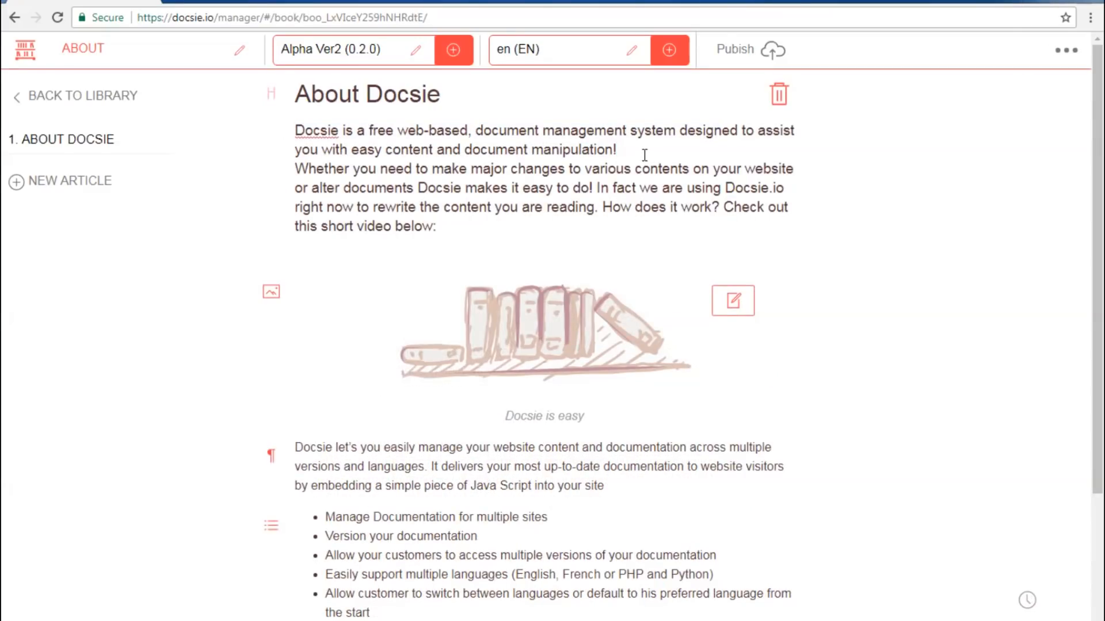
scroll(down, 3)
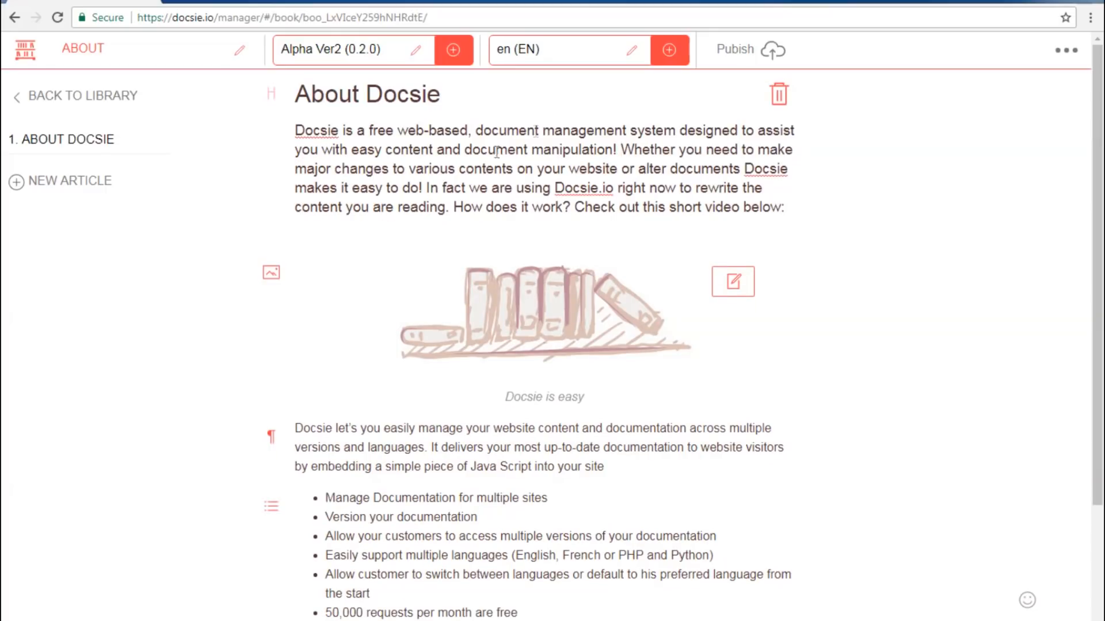
Swap the sketch for a desk photo captioned 'Docsie About Page Photo' and scroll down.
click(732, 282)
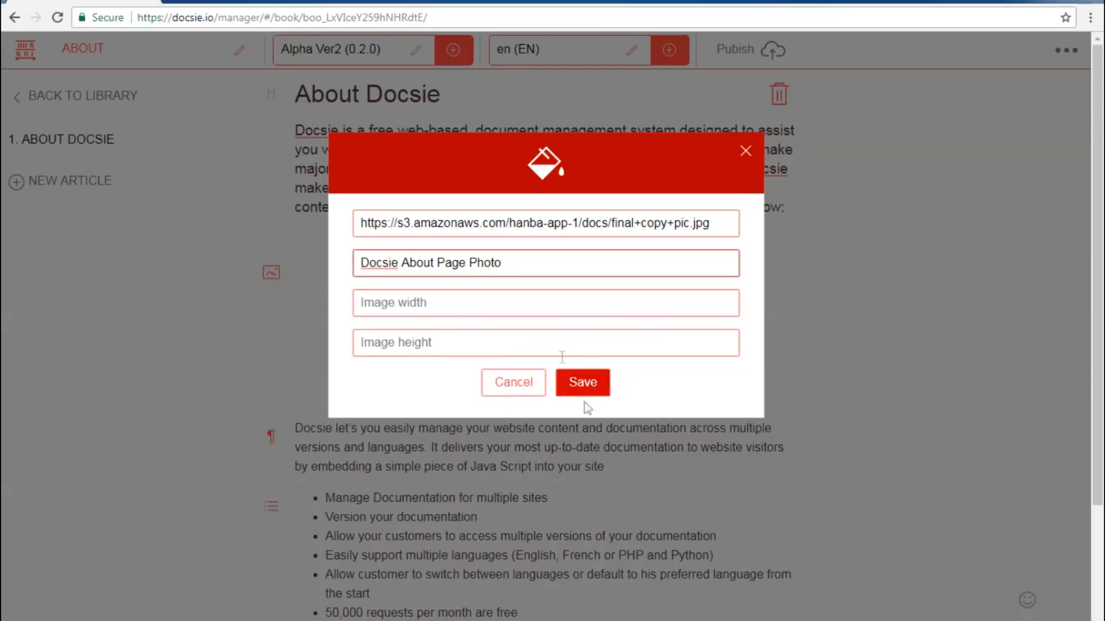
click(581, 382)
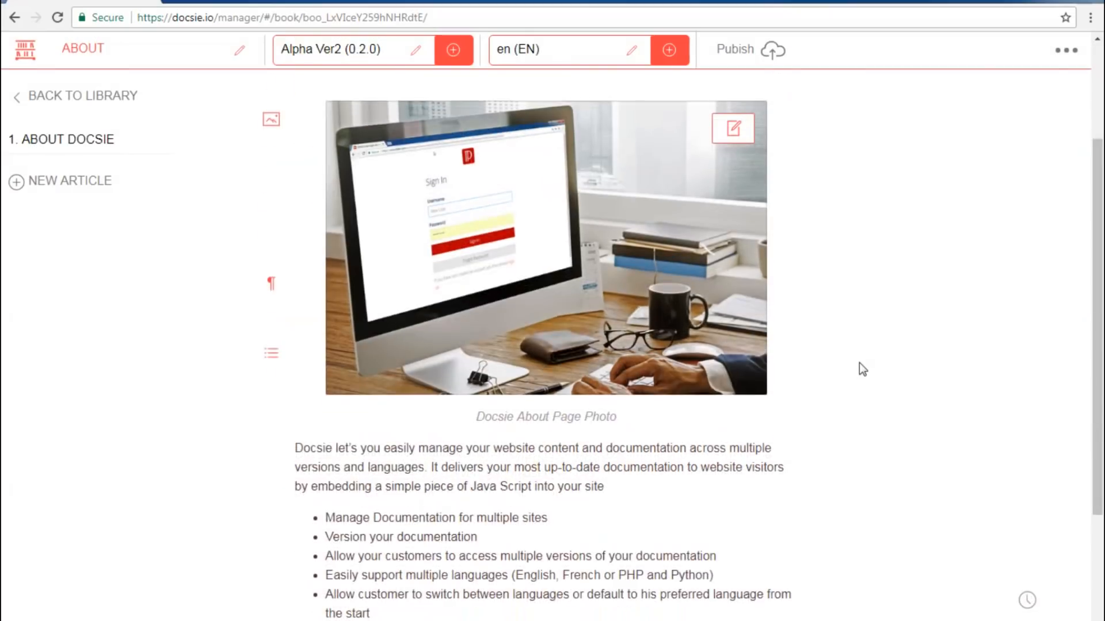
scroll(down, 3)
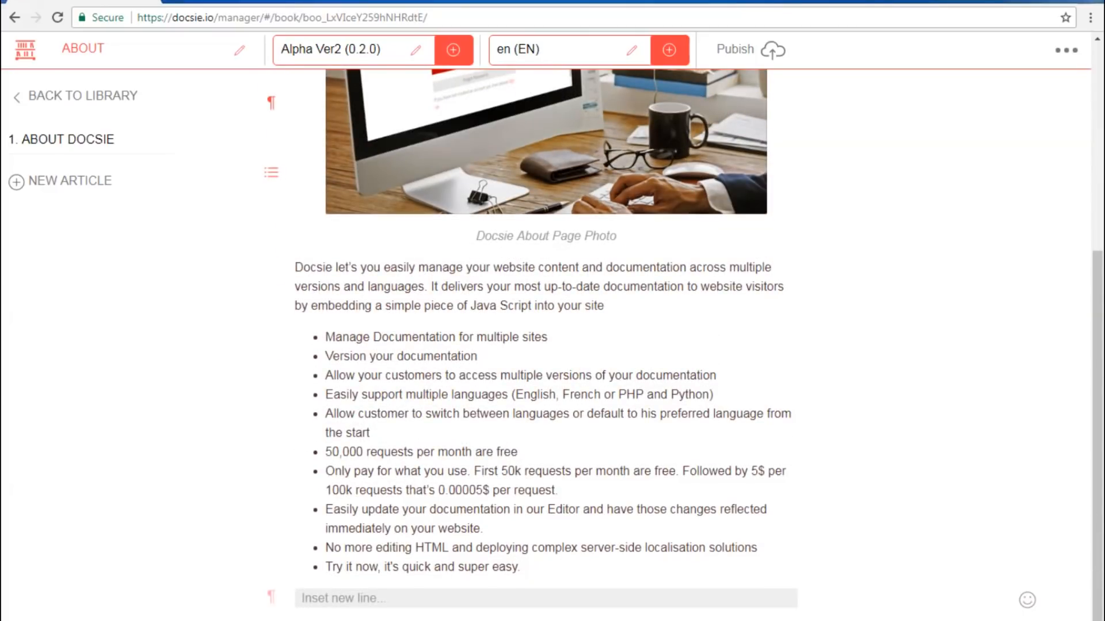
drag(294, 267, 588, 547)
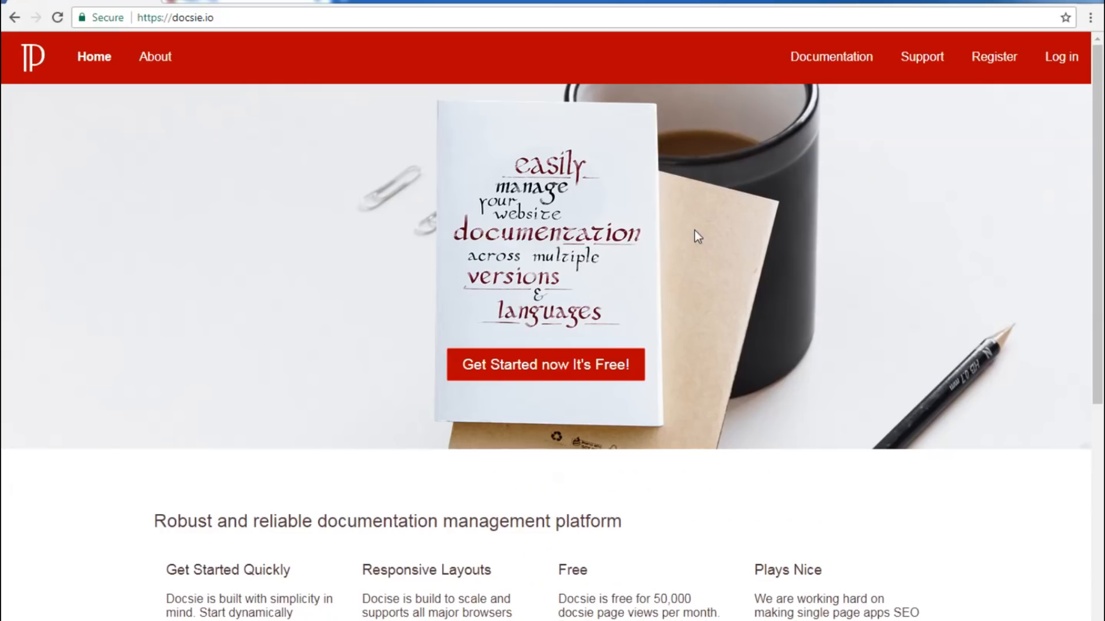
mouse_move(151, 56)
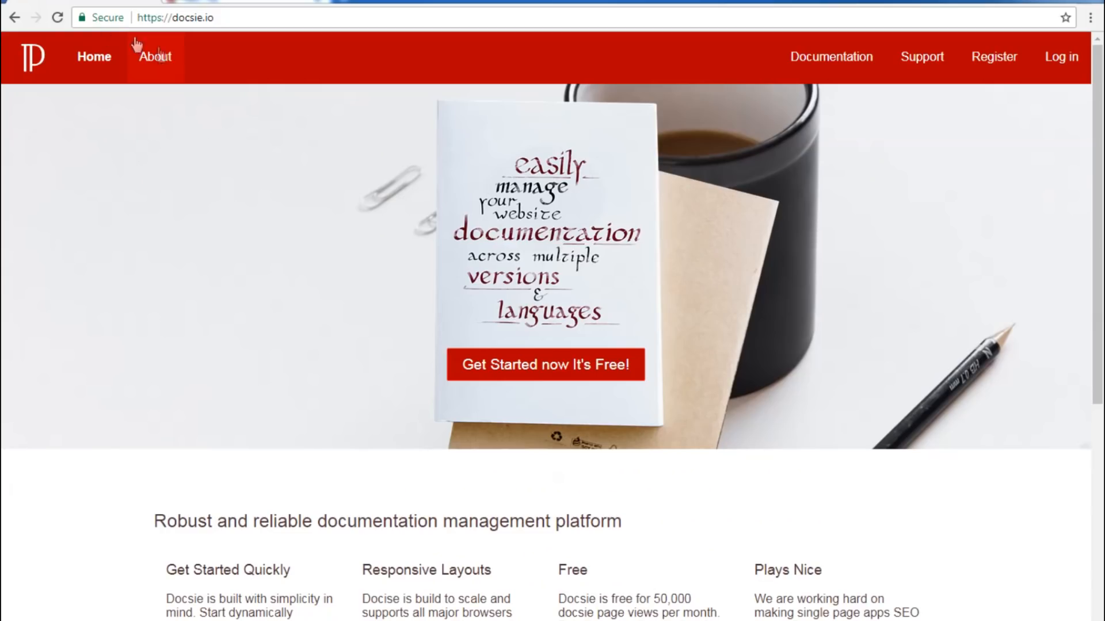
Open About on docsie.io and scroll past the new intro, desk photo and feature list.
click(155, 57)
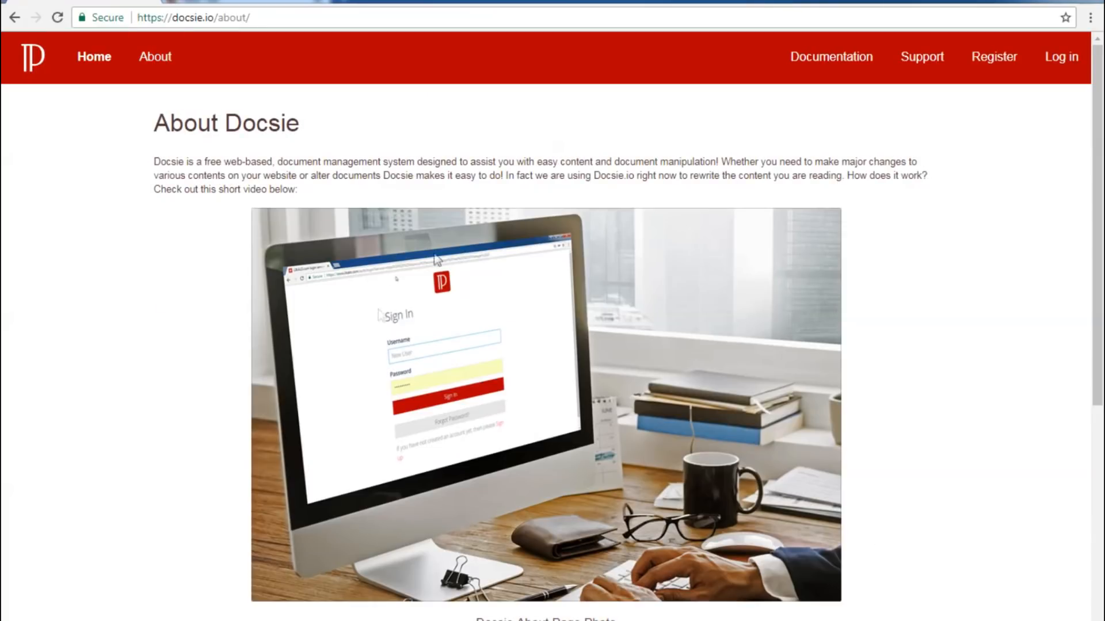
scroll(down, 3)
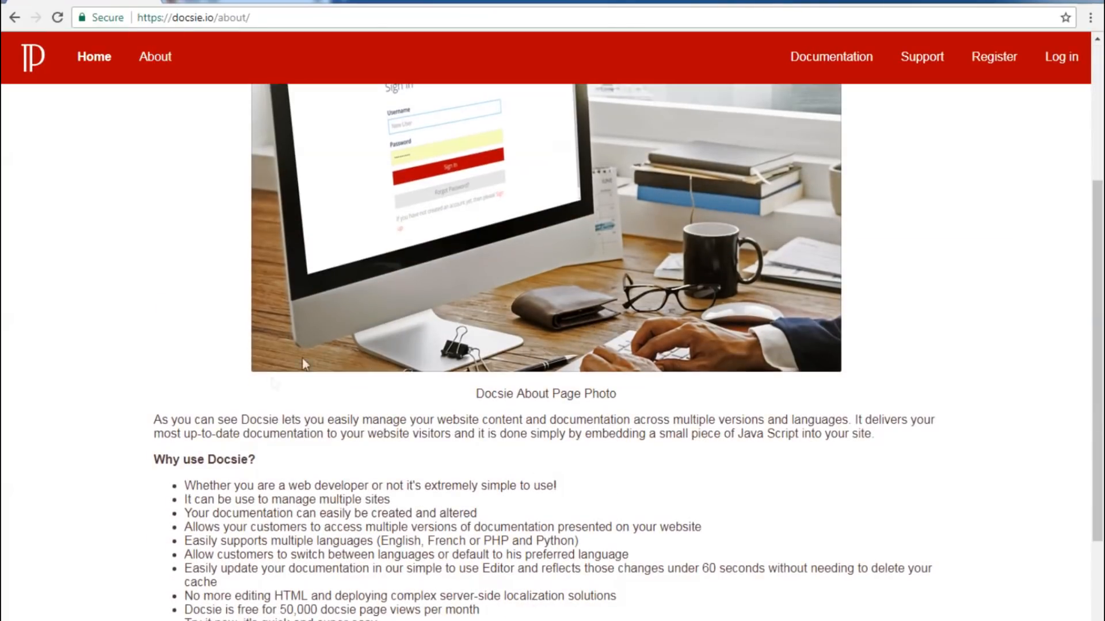
scroll(down, 3)
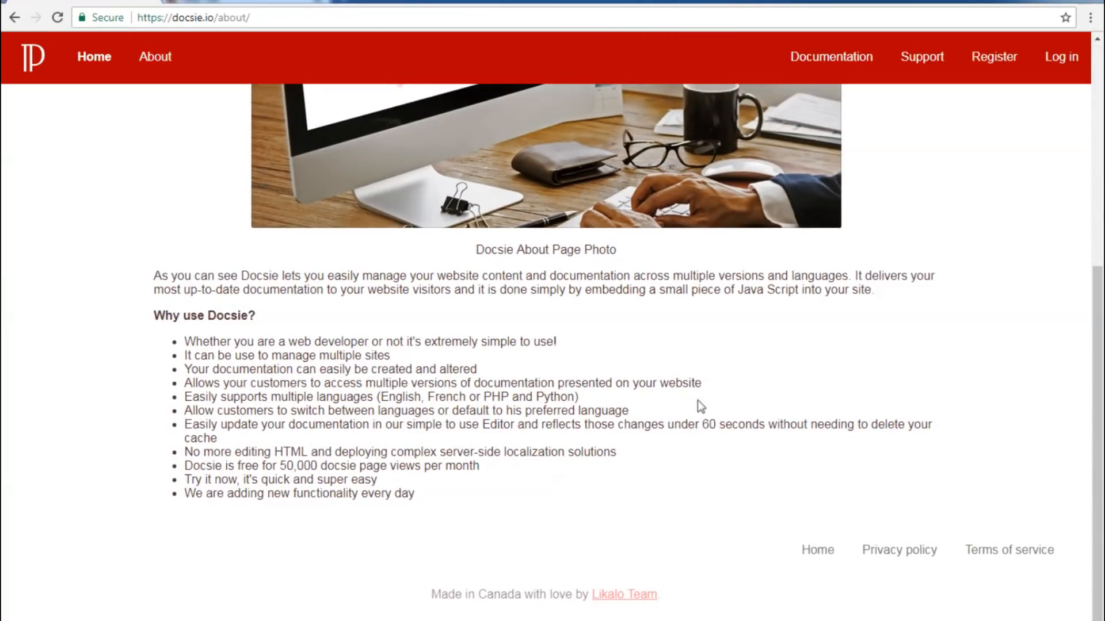